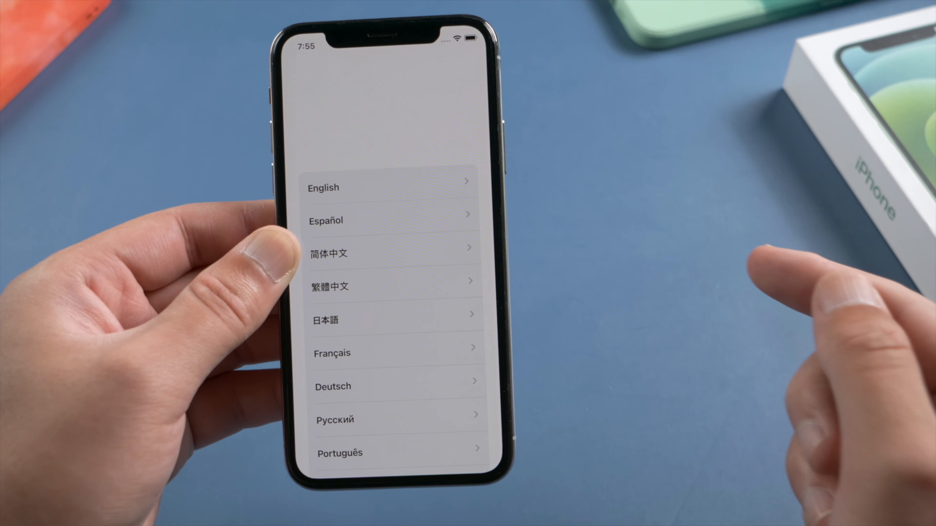
# - Choose English as the iPhone language, reaching the Select Your Country or Region screen
pyautogui.click(391, 188)
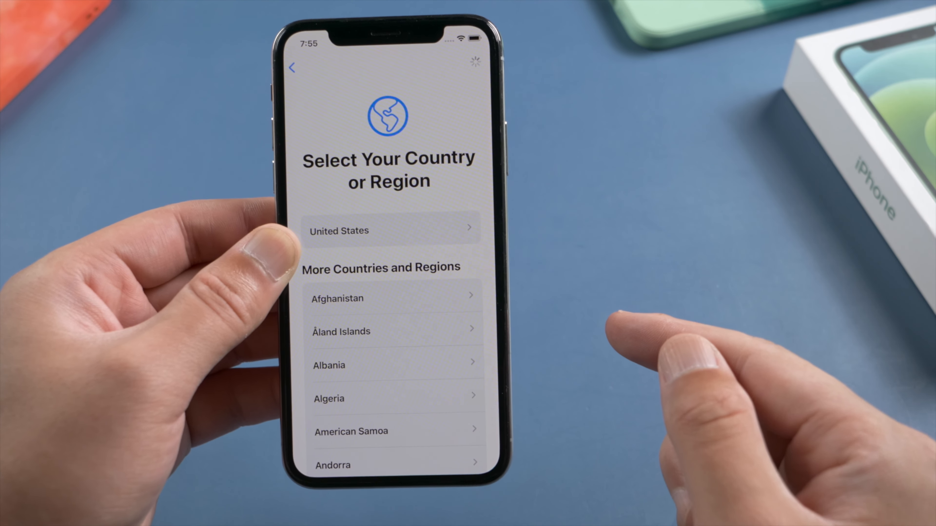